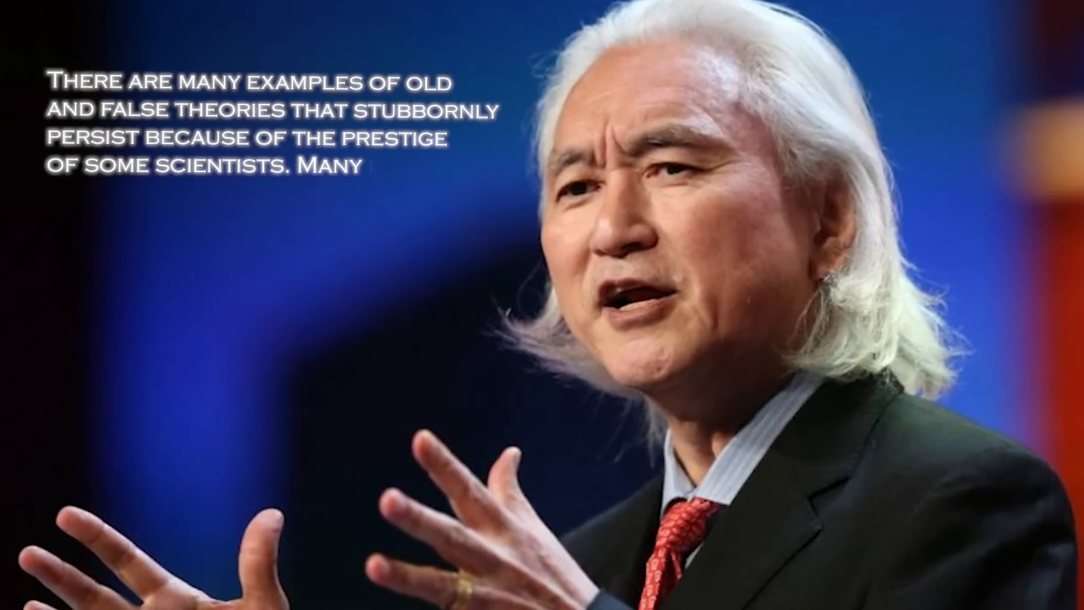
pyautogui.write('of these theories were only discredr')
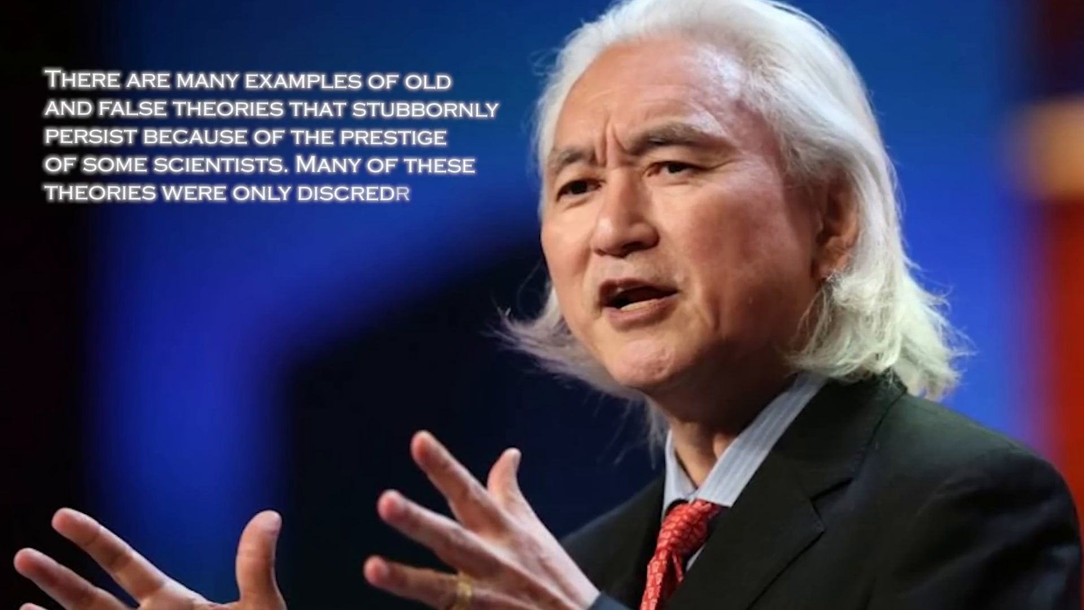